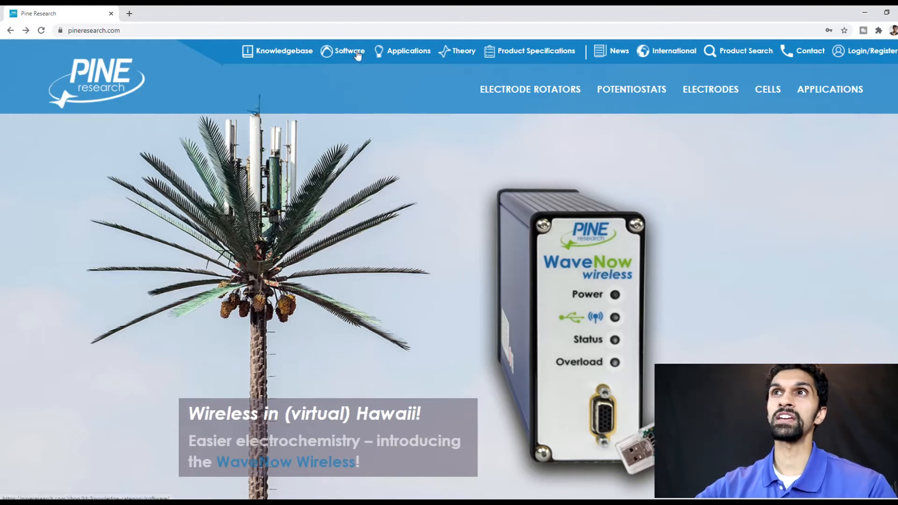
Step: Go to the Software knowledgebase and scroll to the AfterMath Downloads box
left_click(349, 51)
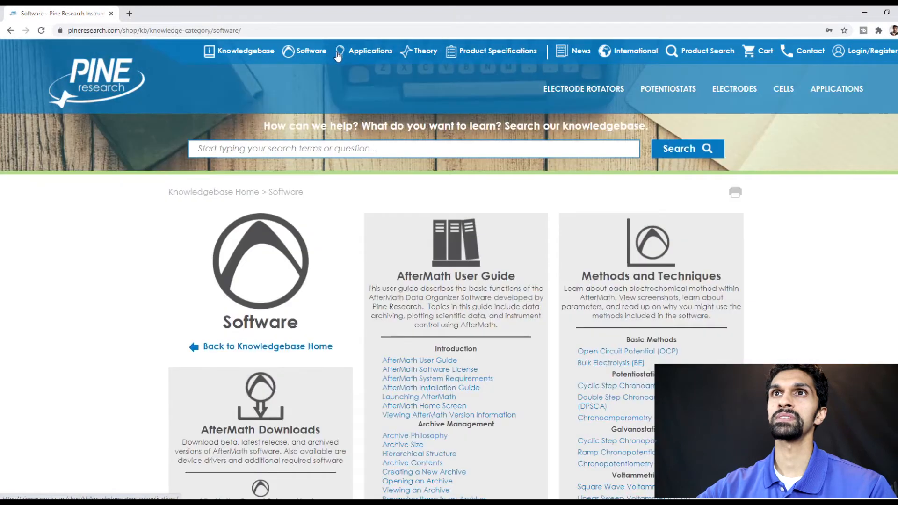
mouse_move(361, 177)
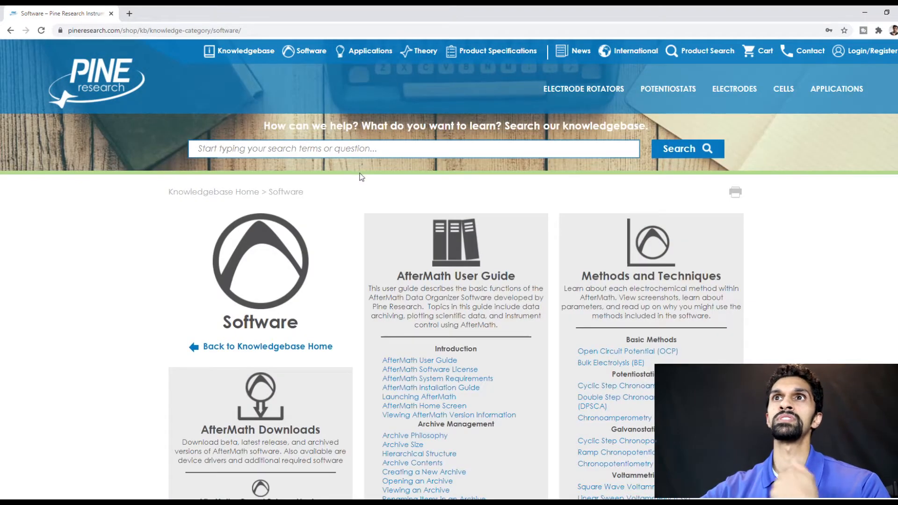
scroll("down", 3)
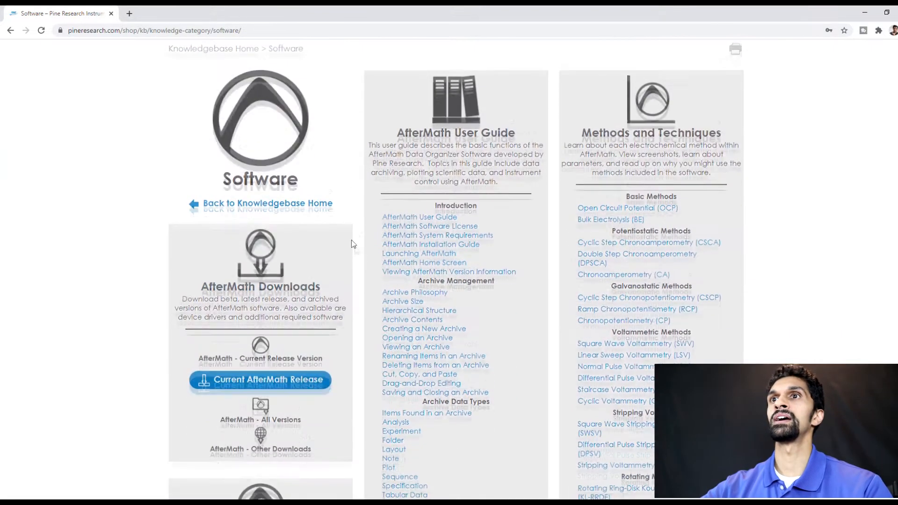
scroll("down", 3)
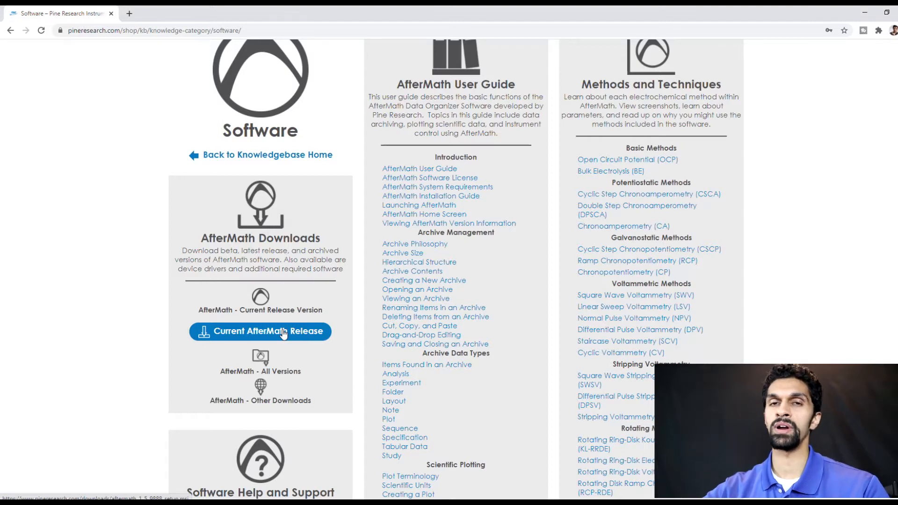
mouse_move(286, 341)
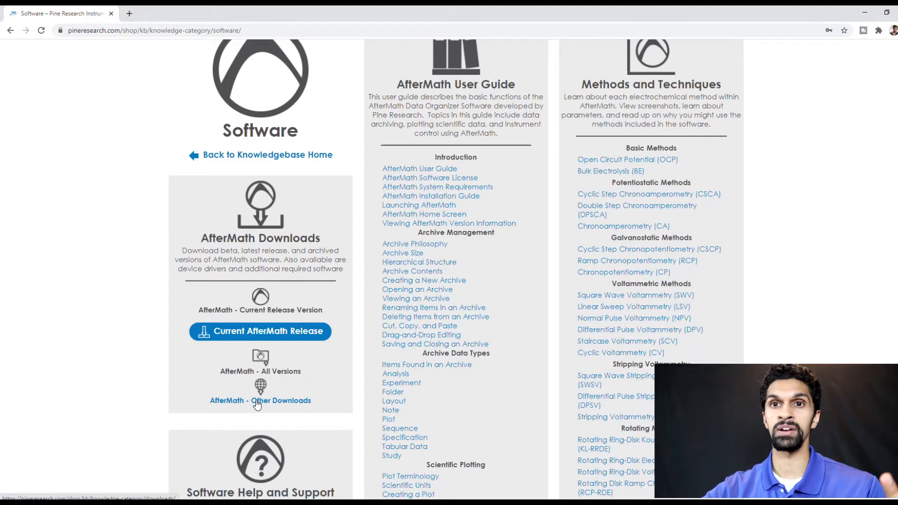
mouse_move(270, 405)
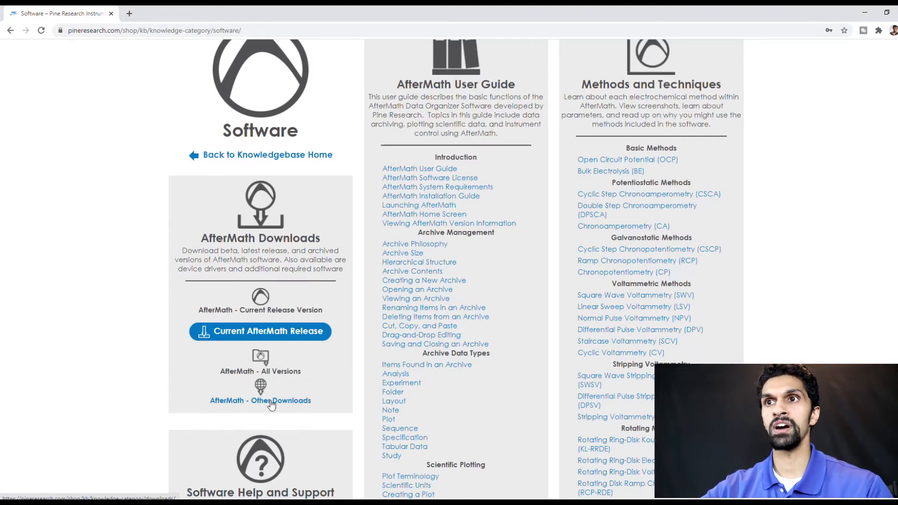
Step: Go to AfterMath Other Downloads and expand the Instrument Device Drivers list including AvaSpec
left_click(260, 400)
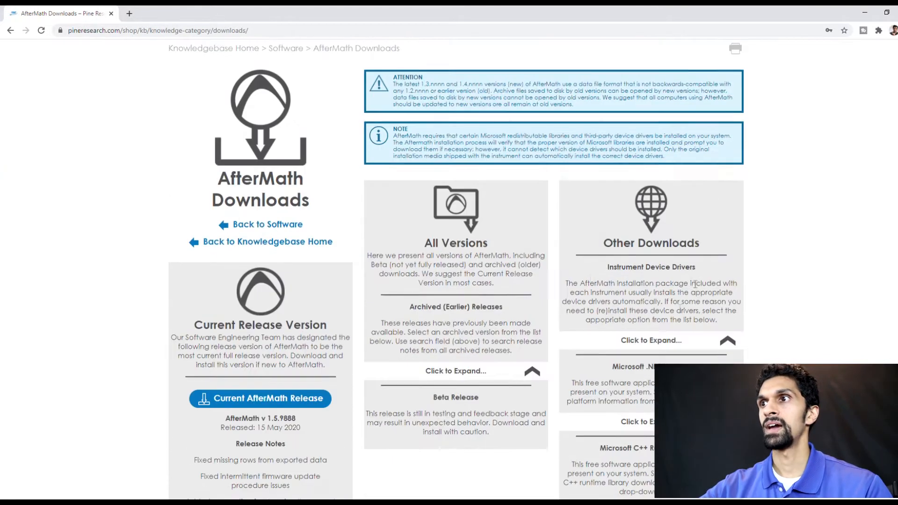
scroll("down", 3)
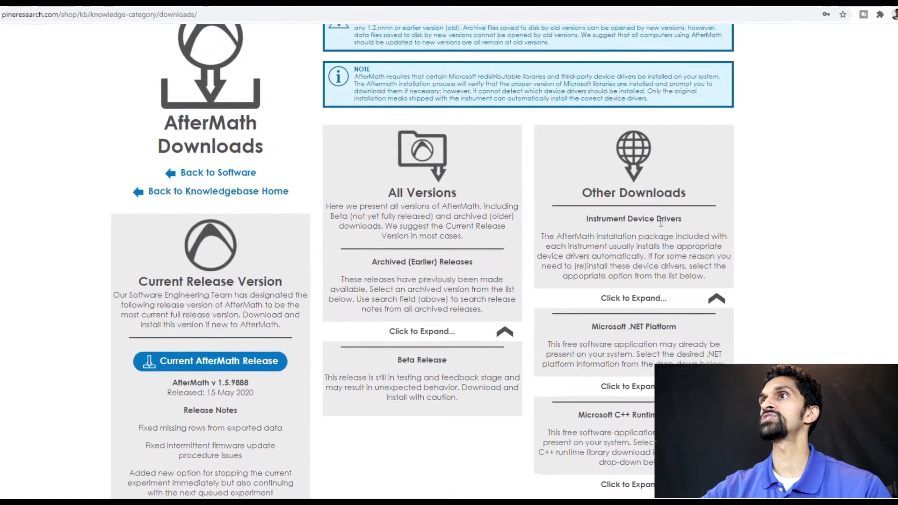
left_click(633, 297)
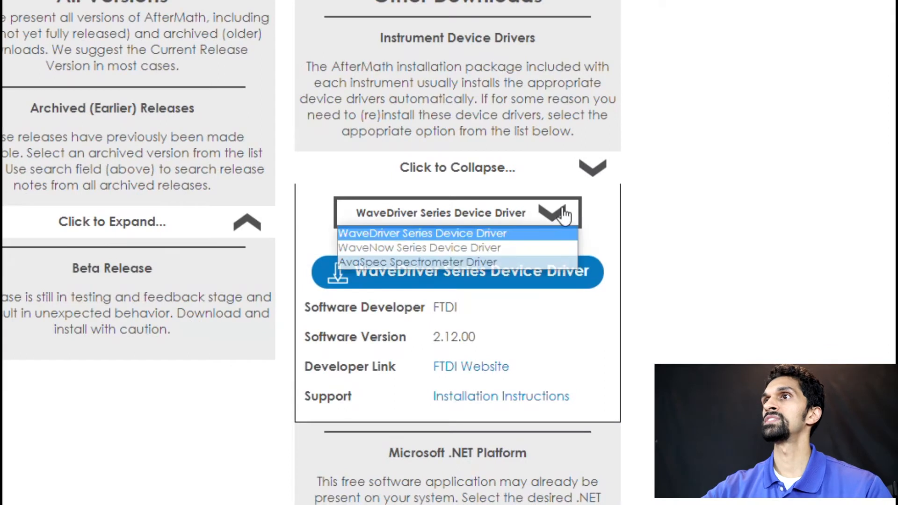
mouse_move(401, 262)
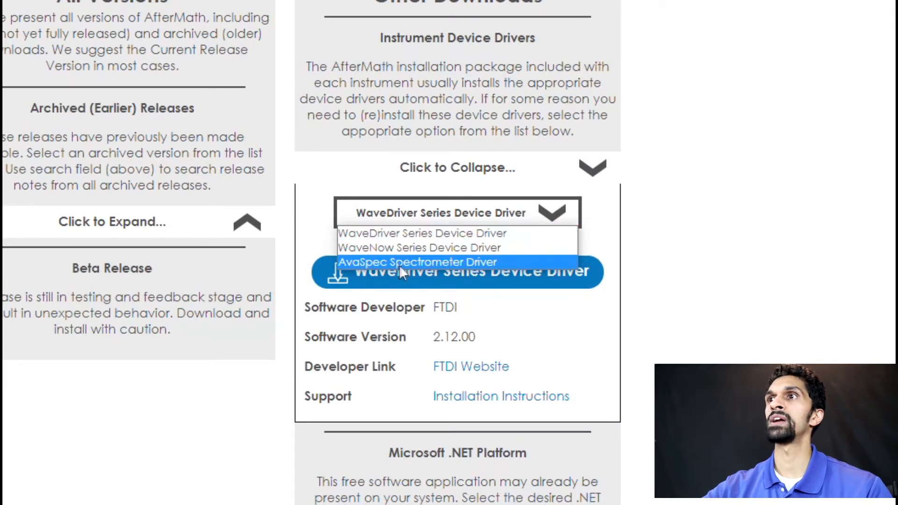
mouse_move(526, 270)
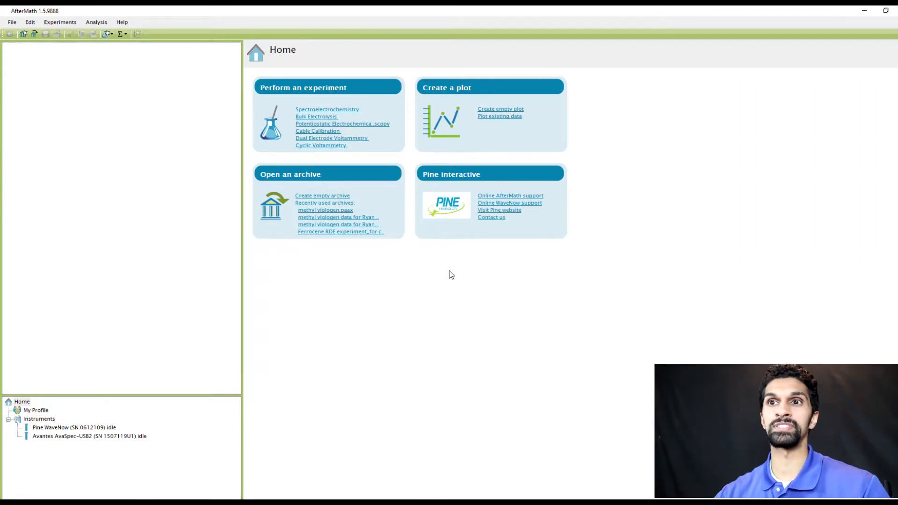
mouse_move(440, 277)
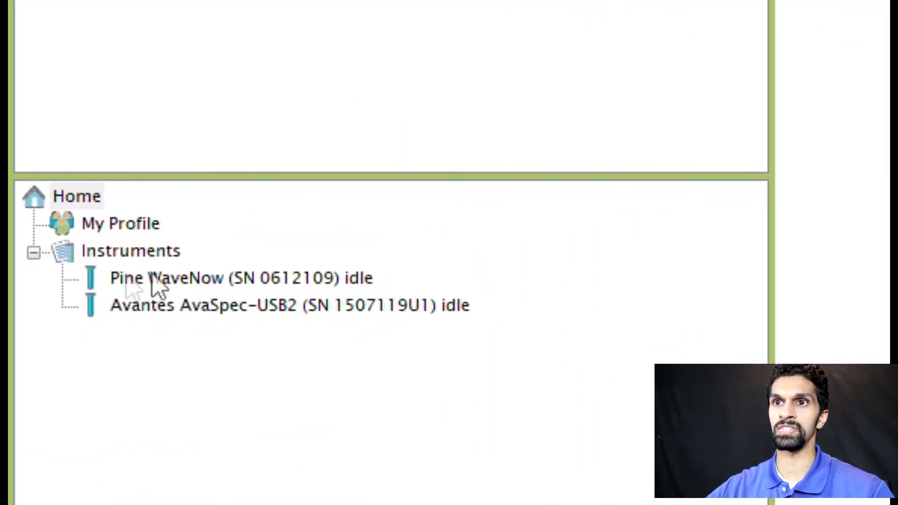
mouse_move(136, 324)
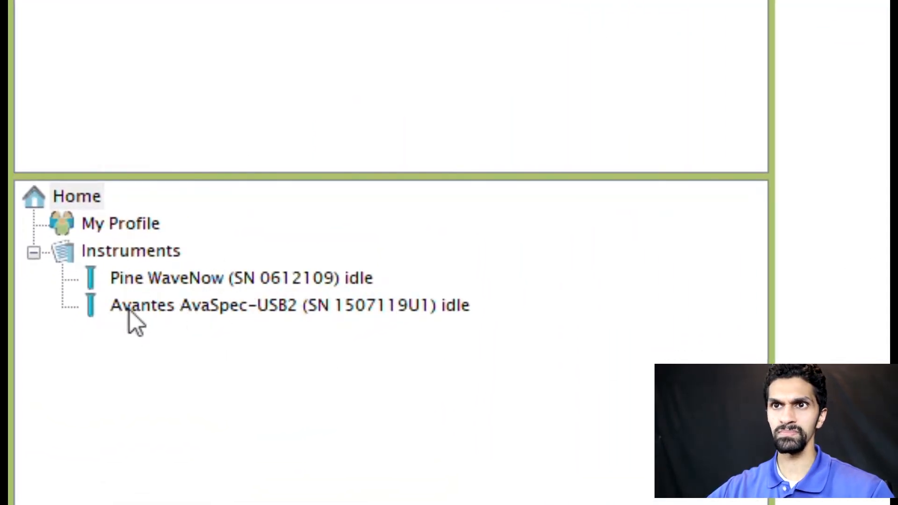
mouse_move(160, 323)
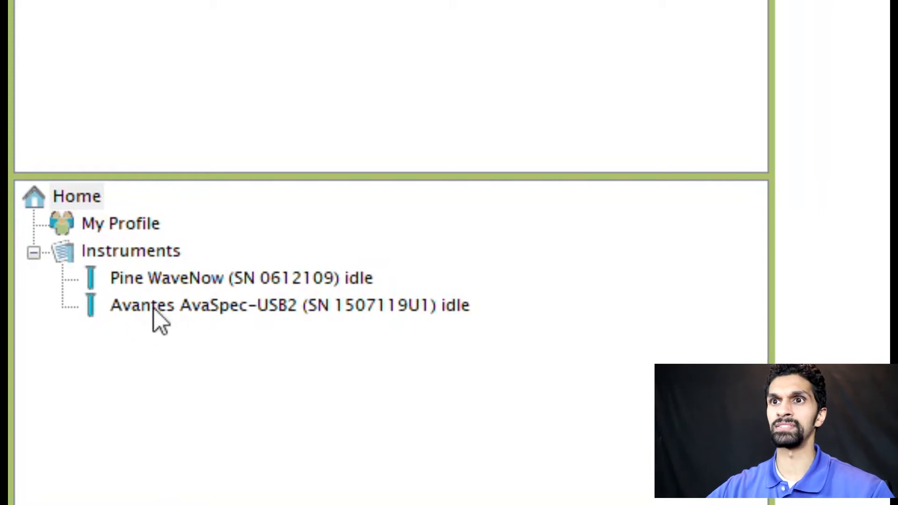
mouse_move(493, 281)
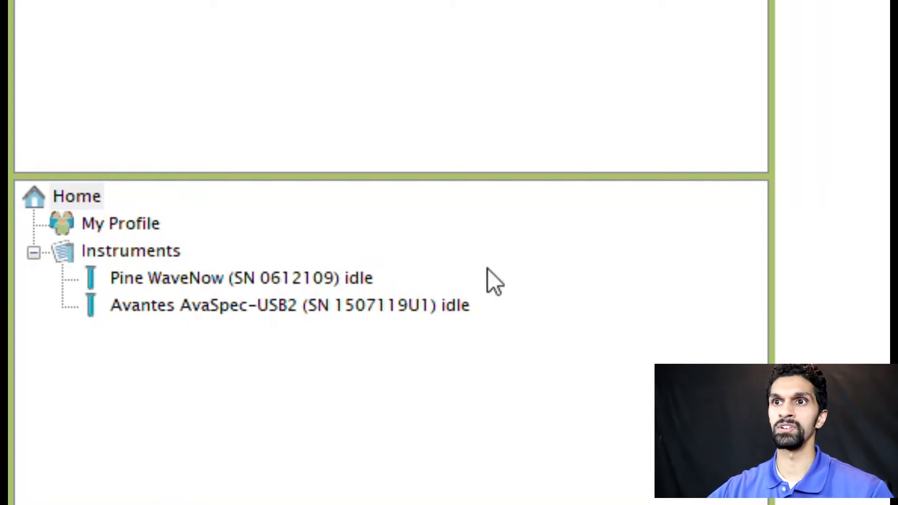
mouse_move(542, 255)
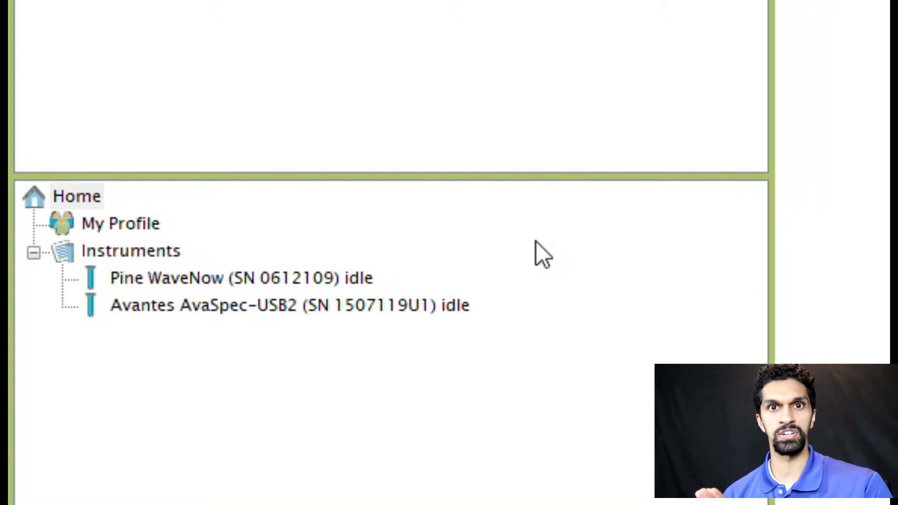
Step: Select the Pine WaveNow (SN 0612109) in the Instruments tree to view its status
left_click(241, 278)
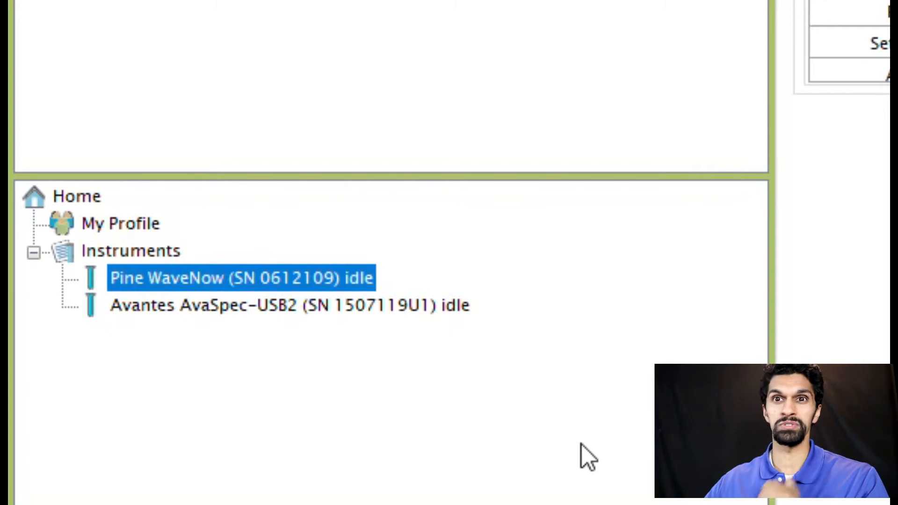
mouse_move(275, 356)
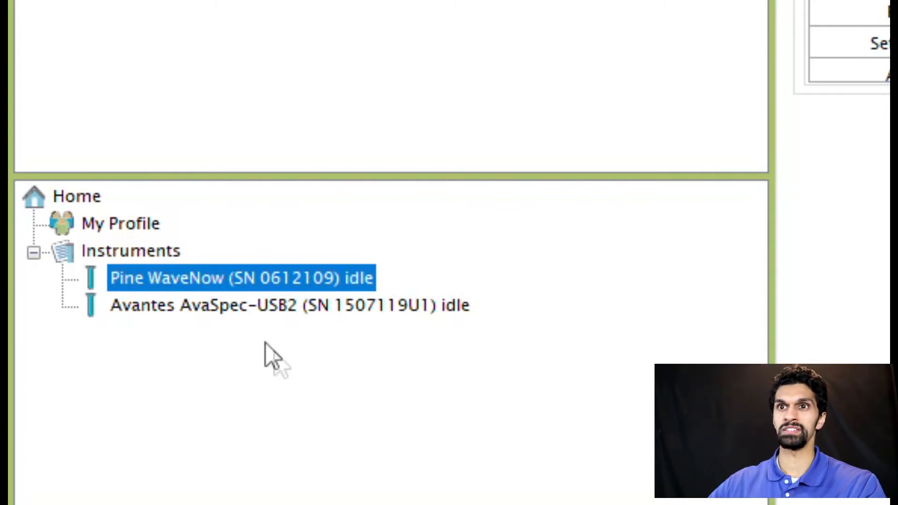
Step: Drag the Avantes AvaSpec-USB2 onto the Pine WaveNow so it nests beneath it
left_click(289, 305)
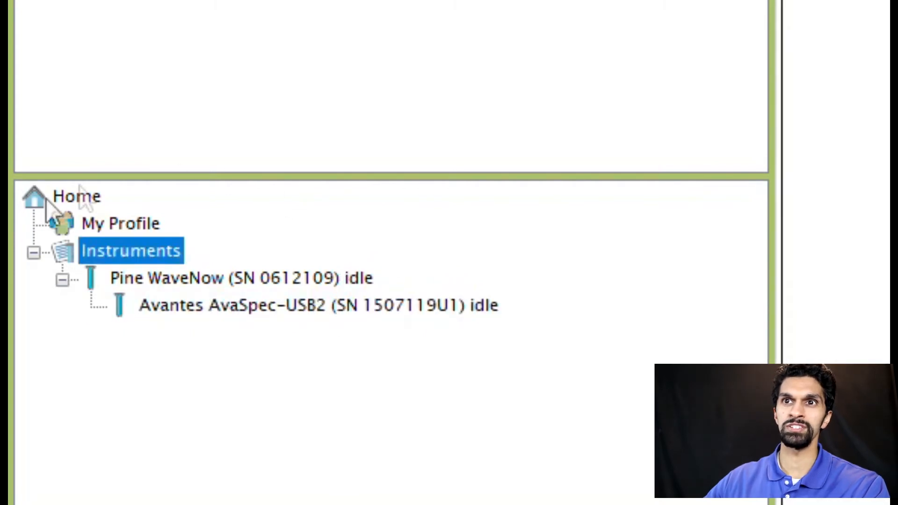
mouse_move(297, 441)
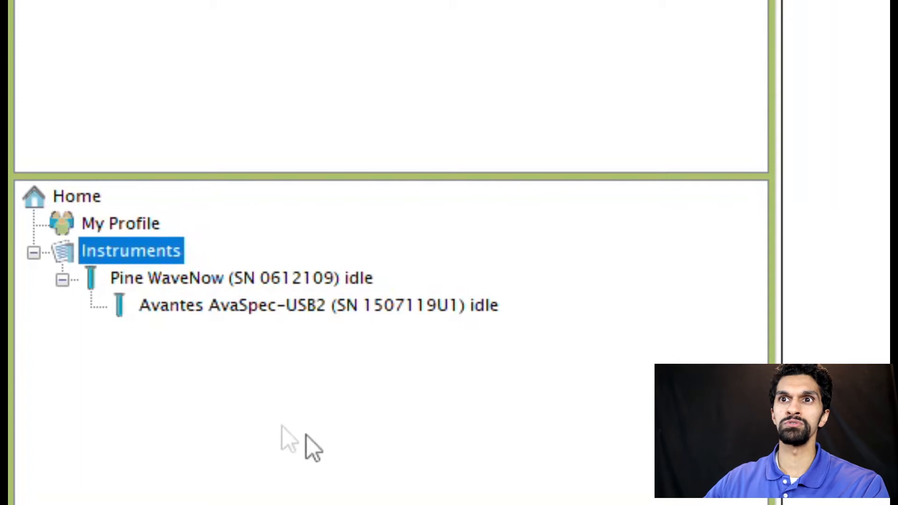
mouse_move(326, 453)
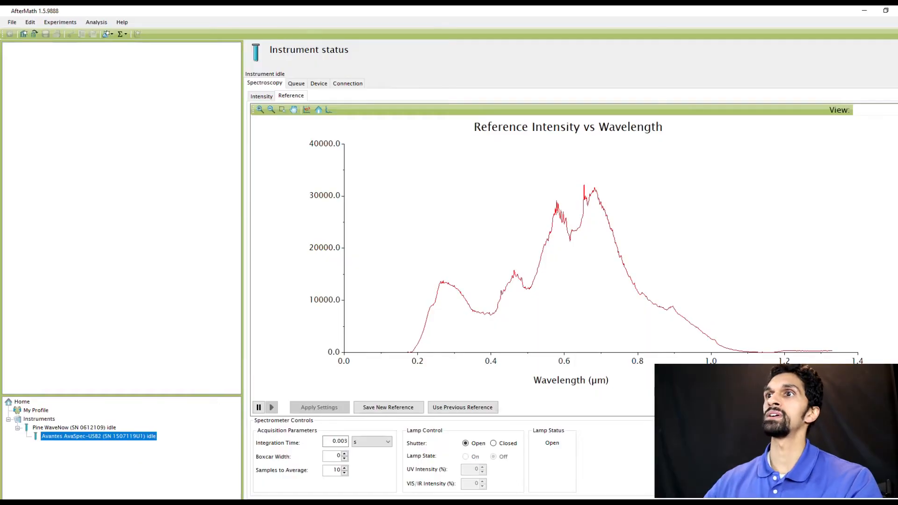
mouse_move(637, 344)
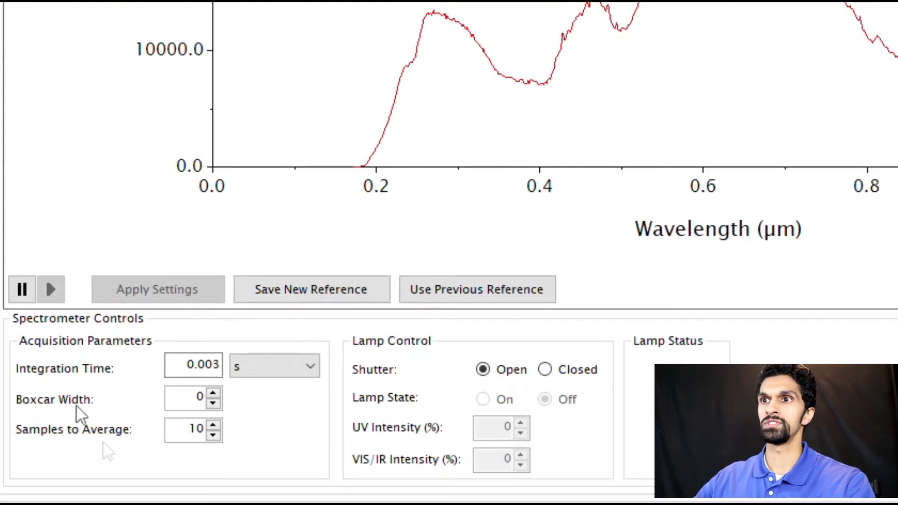
mouse_move(241, 335)
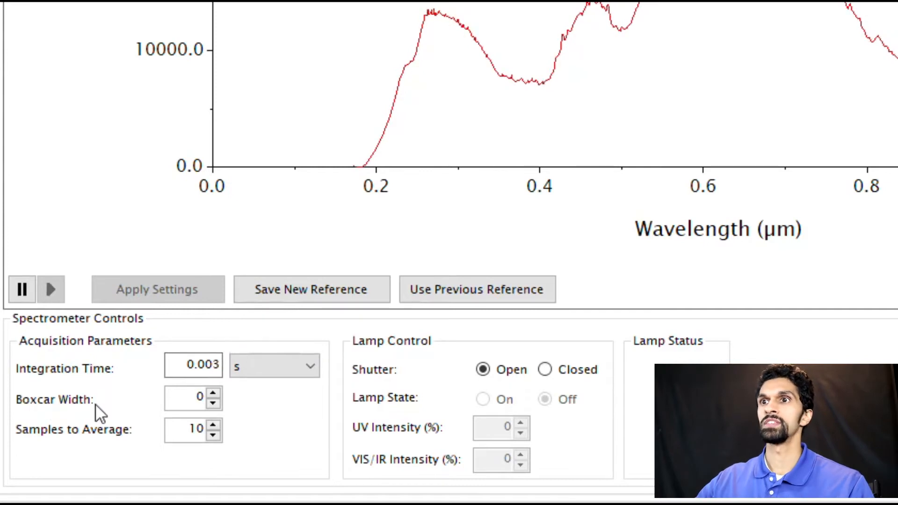
mouse_move(73, 455)
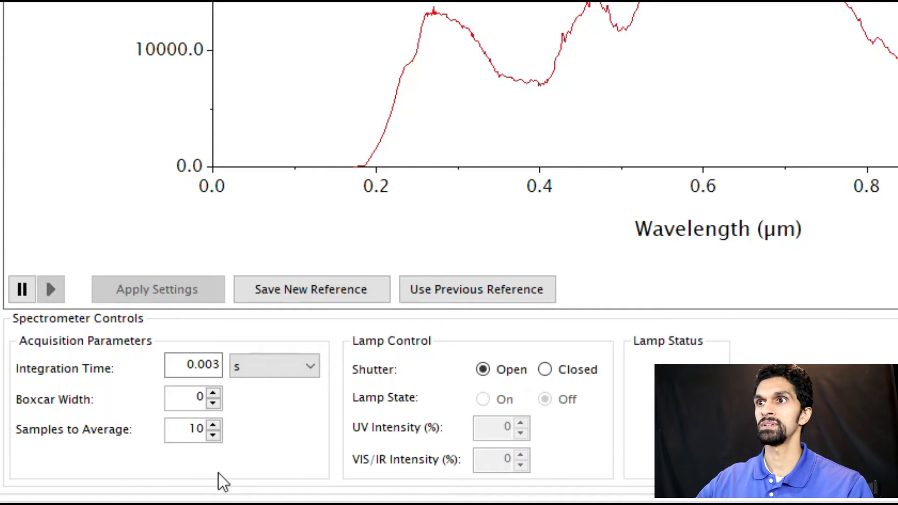
mouse_move(343, 353)
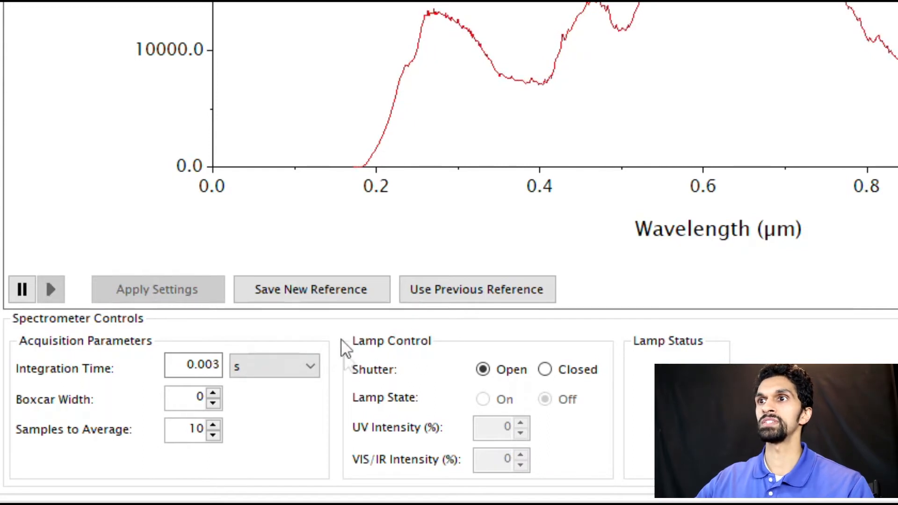
mouse_move(478, 343)
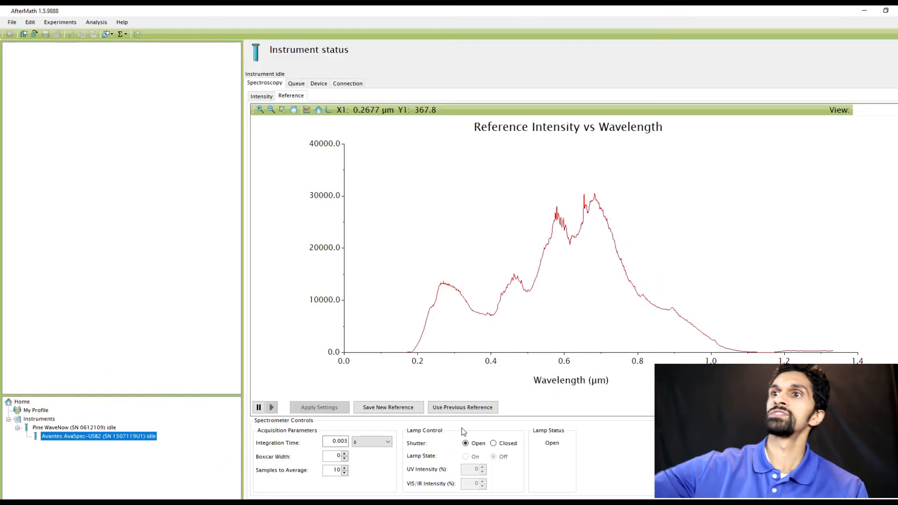
Step: Apply the lamp shutter closed to check dark signal, then apply it open again
left_click(493, 443)
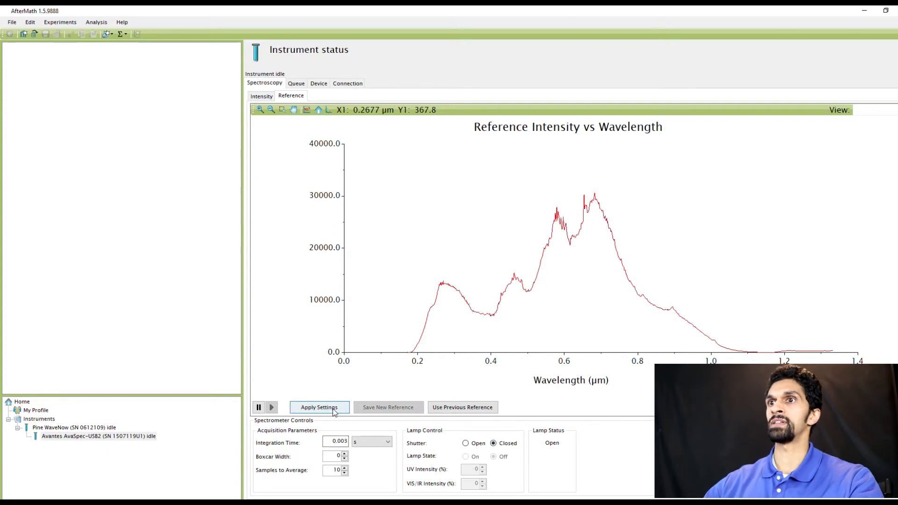
left_click(319, 407)
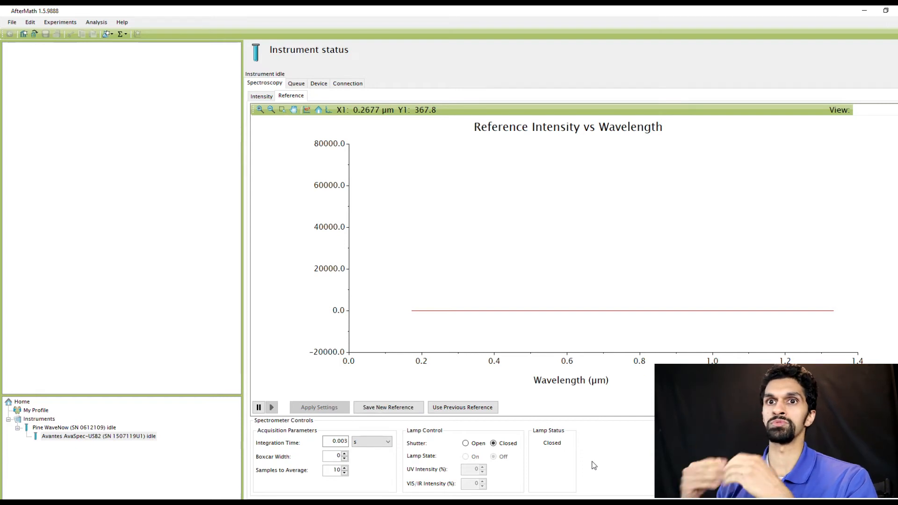
left_click(466, 443)
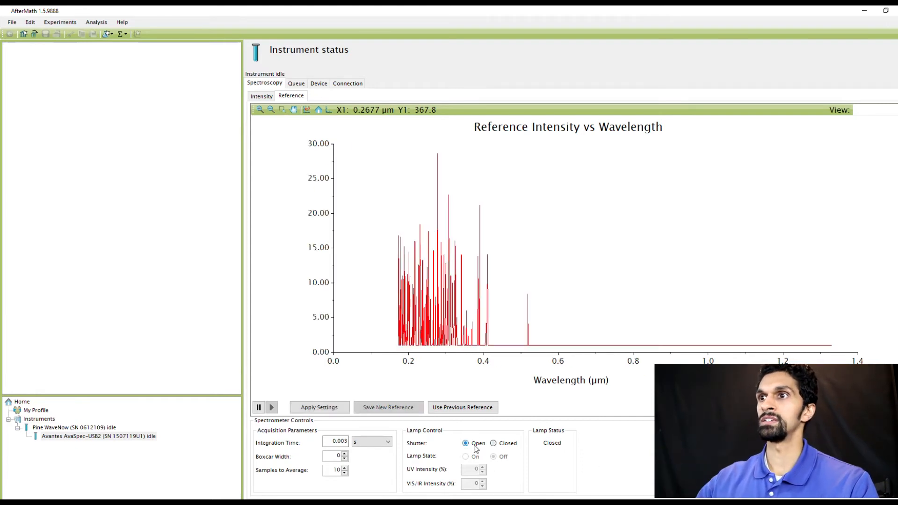
left_click(319, 407)
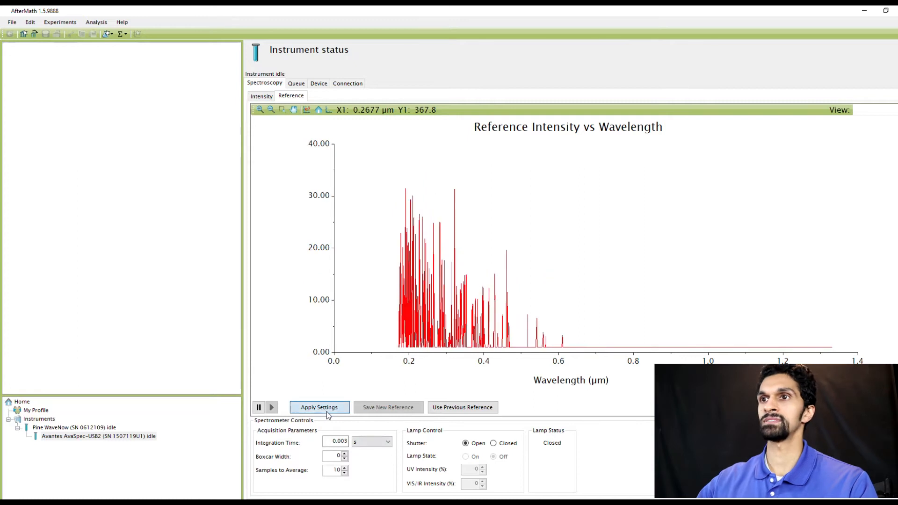
left_click(319, 407)
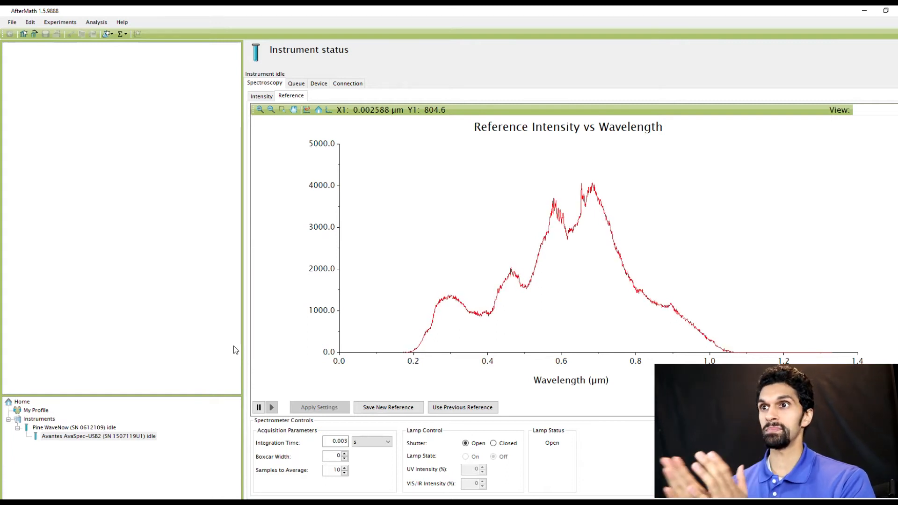
mouse_move(450, 342)
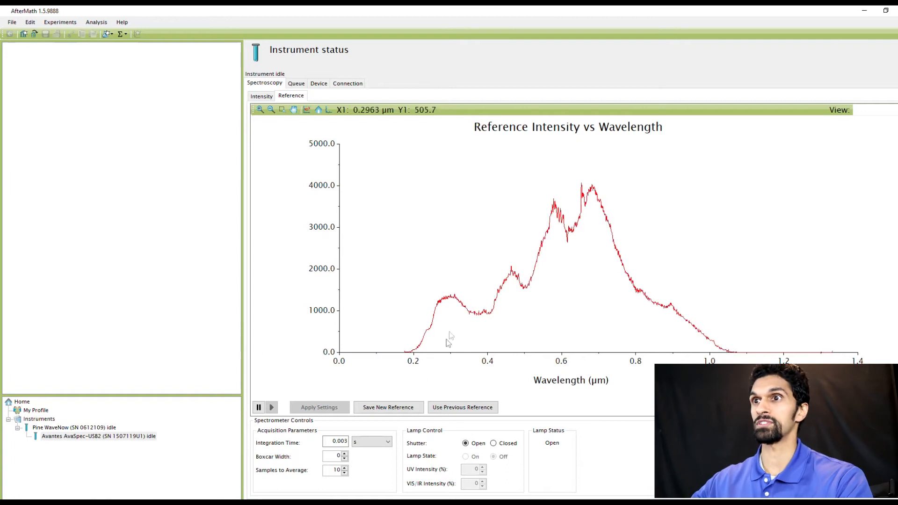
Step: Save the current lamp spectrum as the new reference intensity
left_click(387, 407)
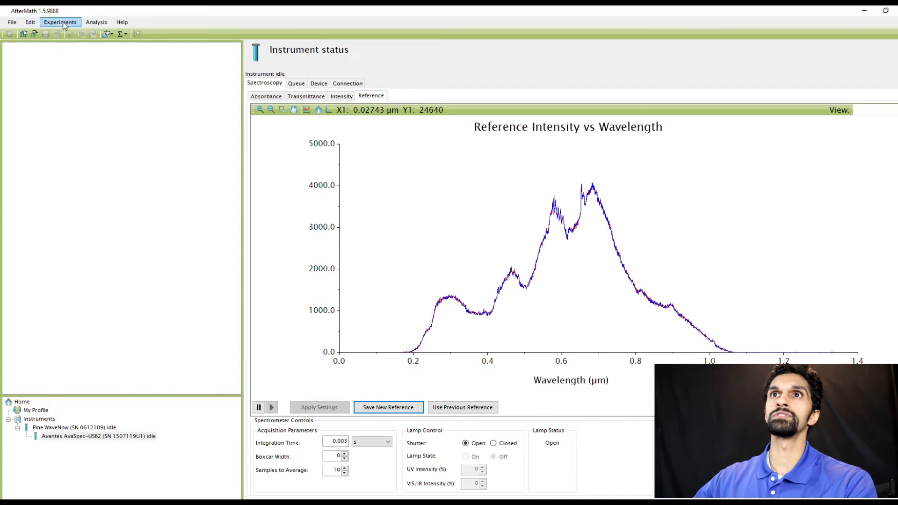
Step: Create a new Spectroelectrochemistry (SPECE) experiment from the Experiments menu
left_click(60, 22)
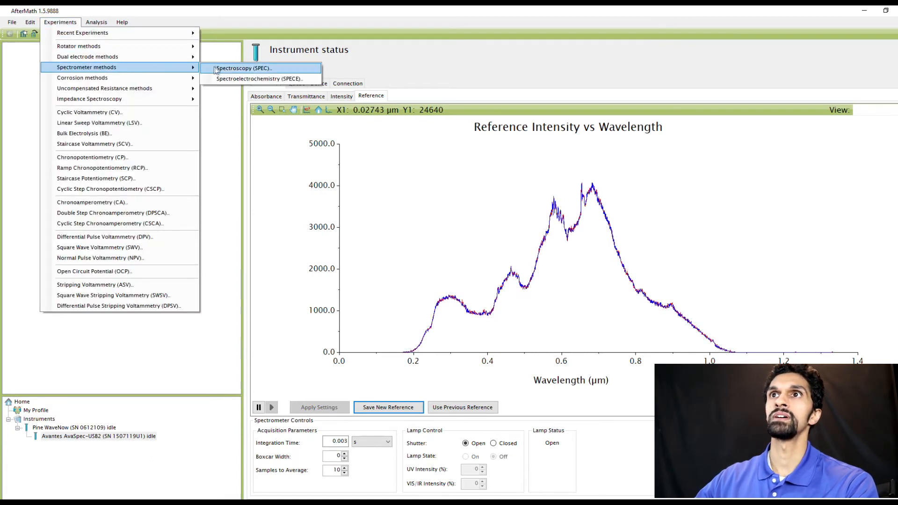
mouse_move(259, 79)
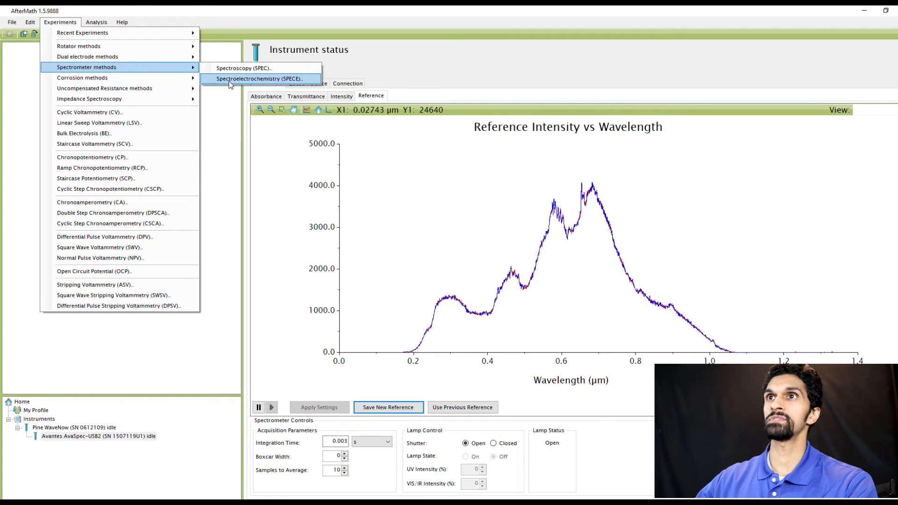
left_click(259, 79)
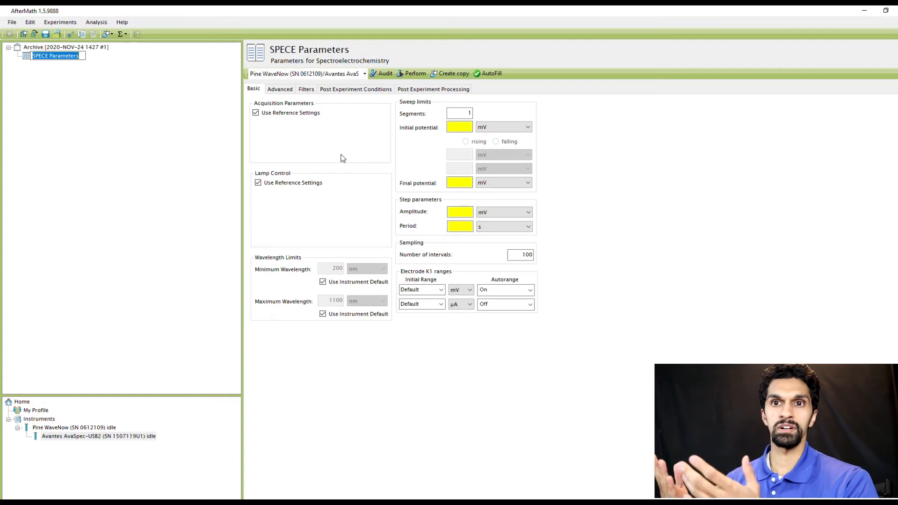
mouse_move(225, 105)
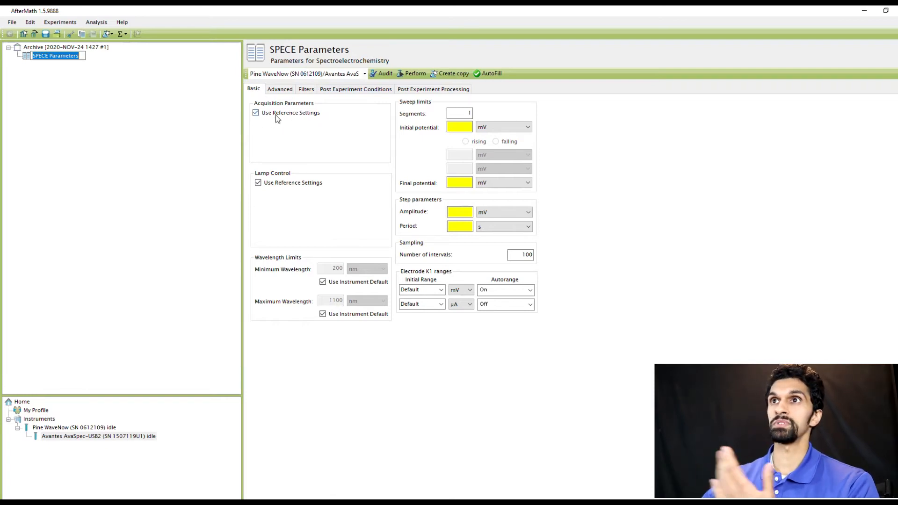
left_click(255, 113)
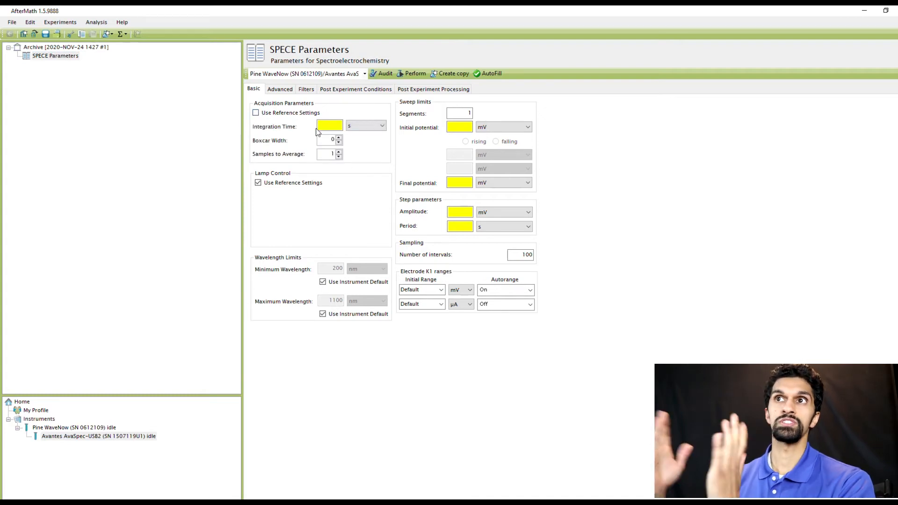
left_click(258, 183)
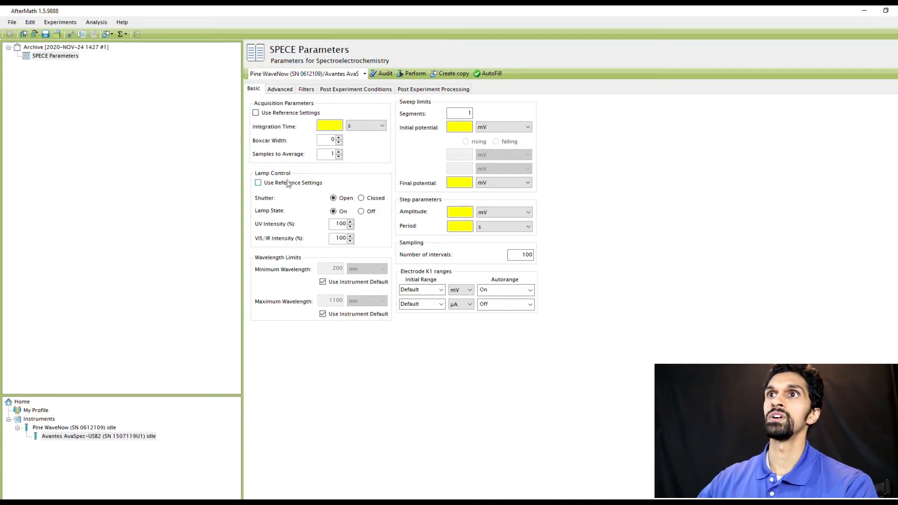
mouse_move(306, 217)
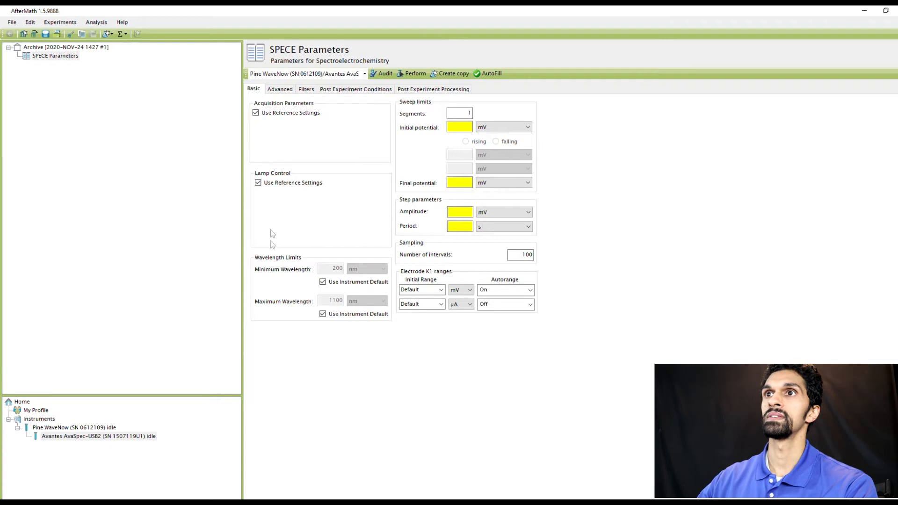
mouse_move(330, 256)
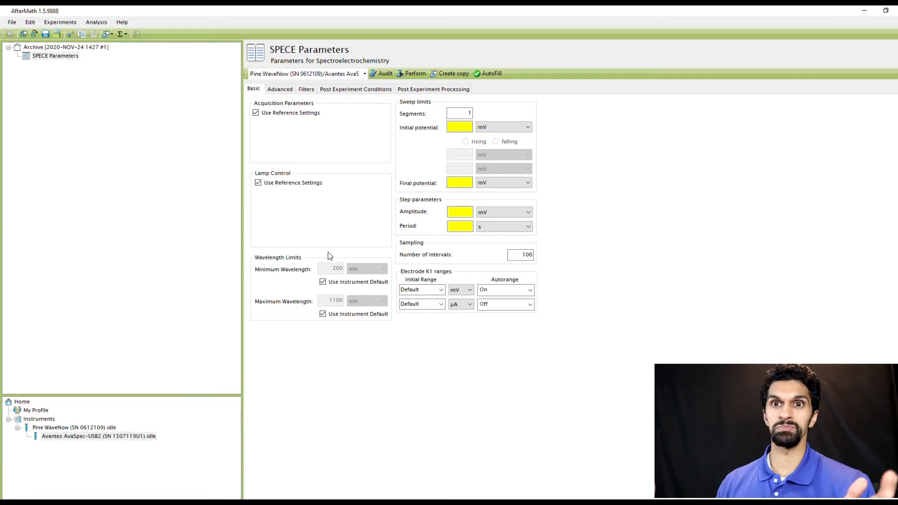
mouse_move(351, 293)
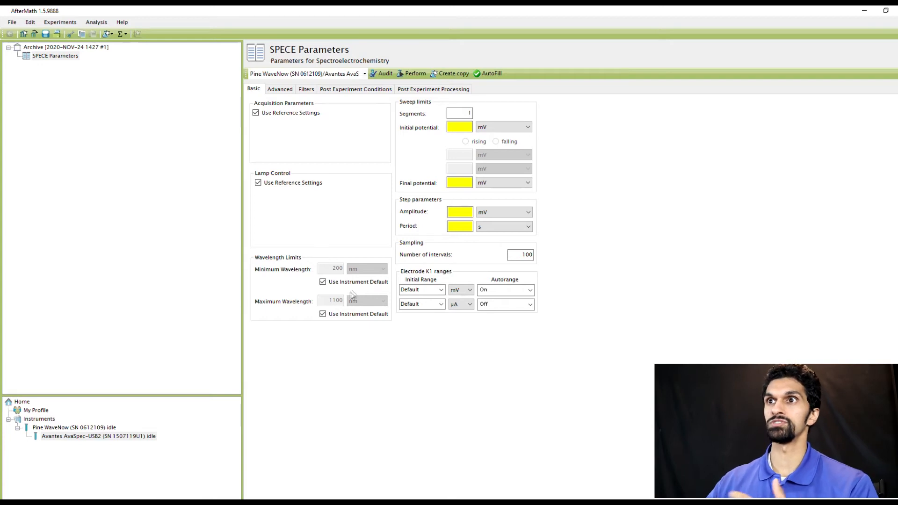
mouse_move(371, 293)
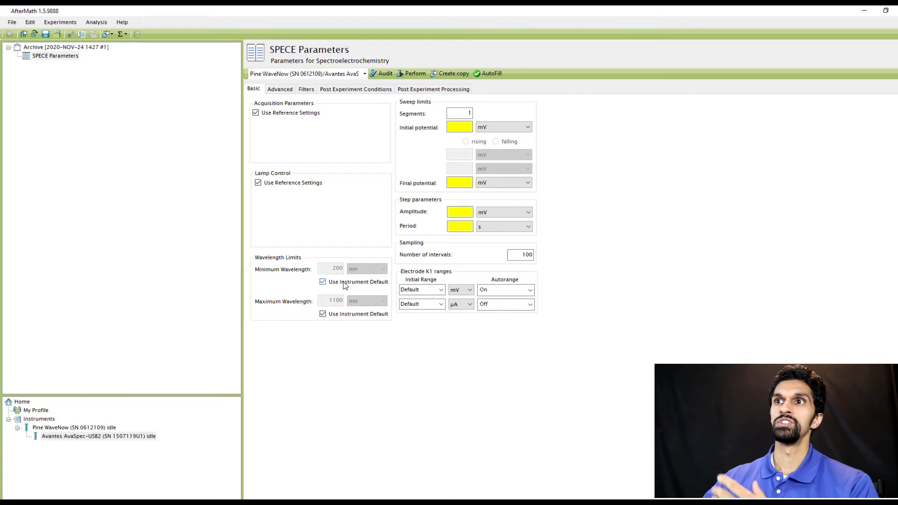
left_click(323, 282)
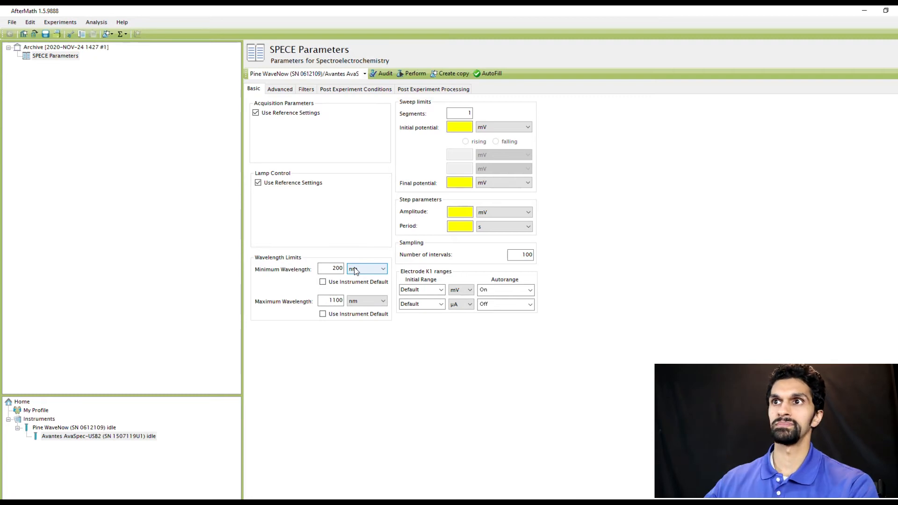
left_click(322, 282)
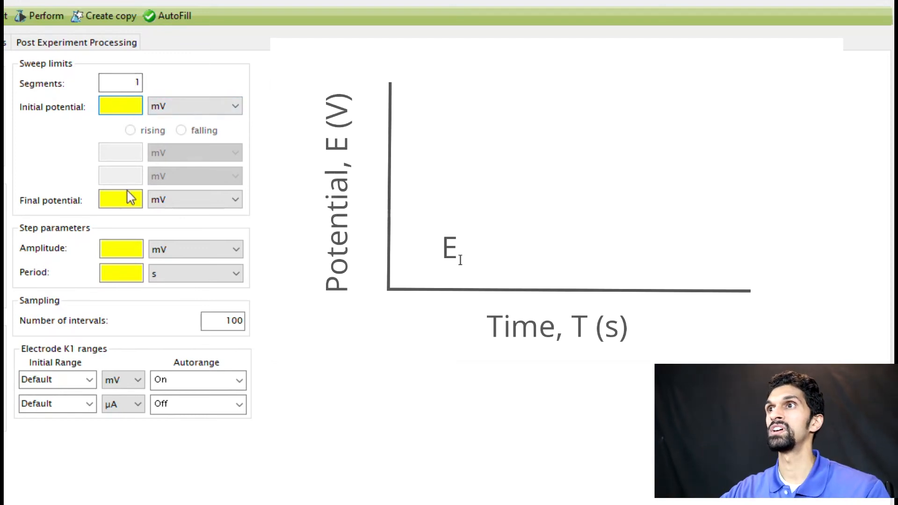
Step: Enter an initial potential of -500 mV in the sweep limits
left_click(121, 83)
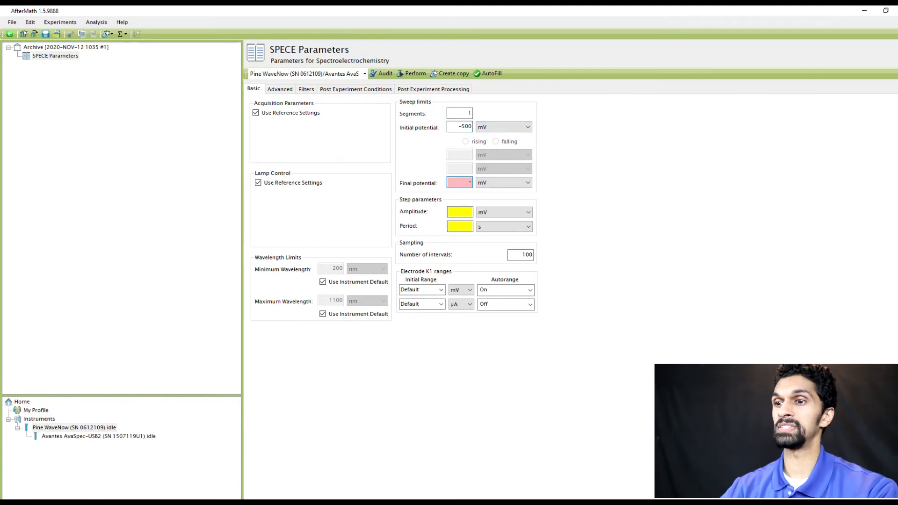
Step: Enter final potential -1200 mV, amplitude 50 mV and period 4 s
type("-1200")
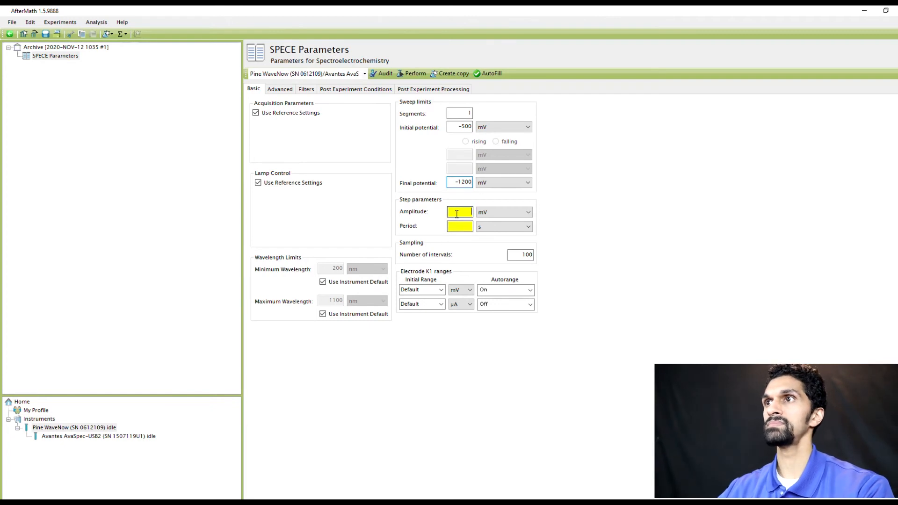
mouse_move(658, 230)
type("50")
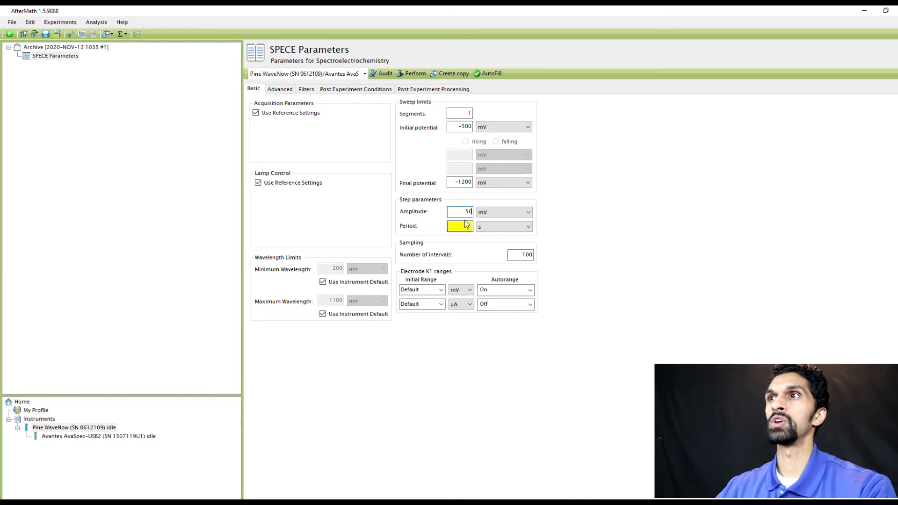
type("4")
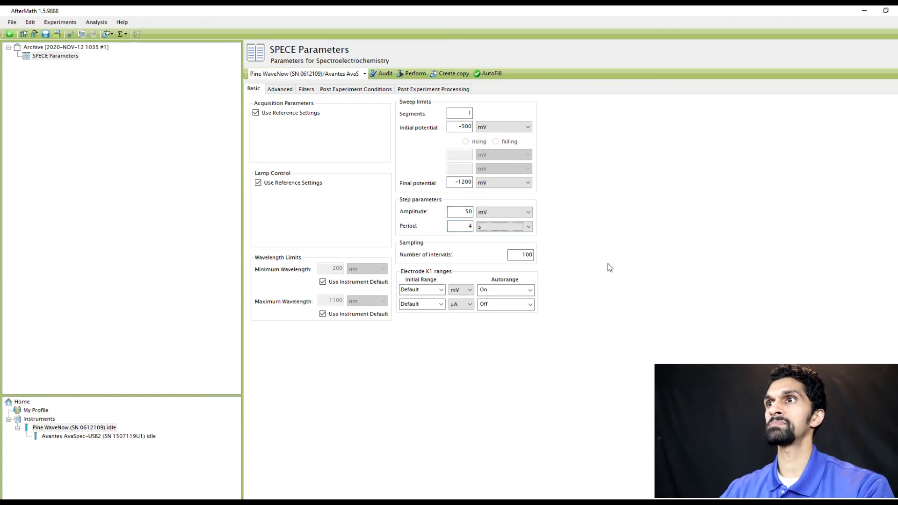